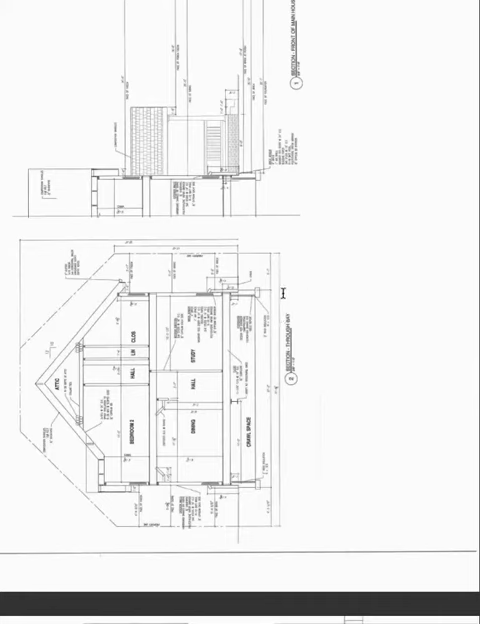
scroll("down", 3)
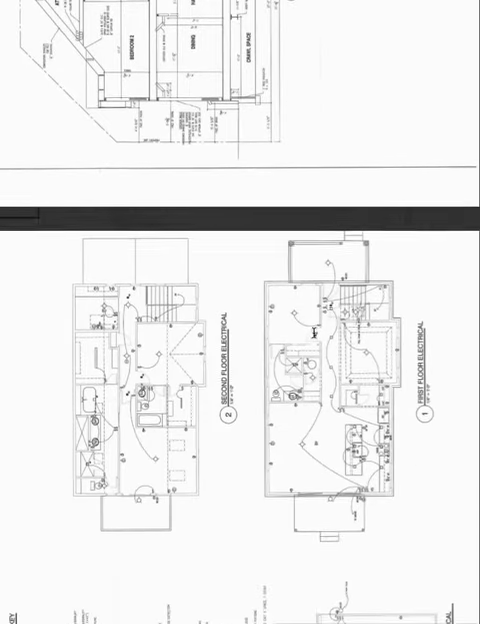
scroll("down", 3)
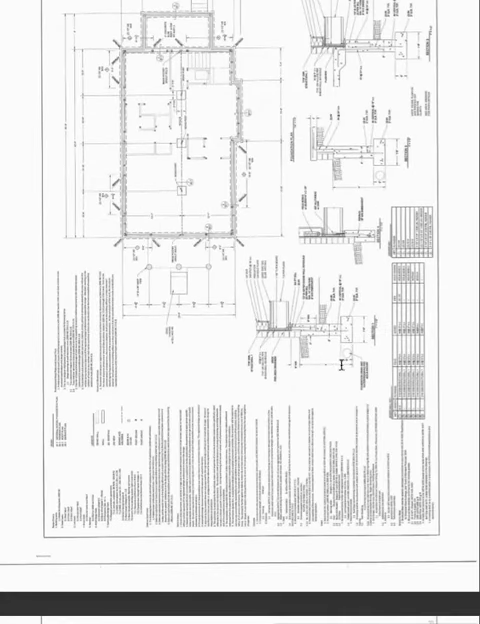
scroll("down", 3)
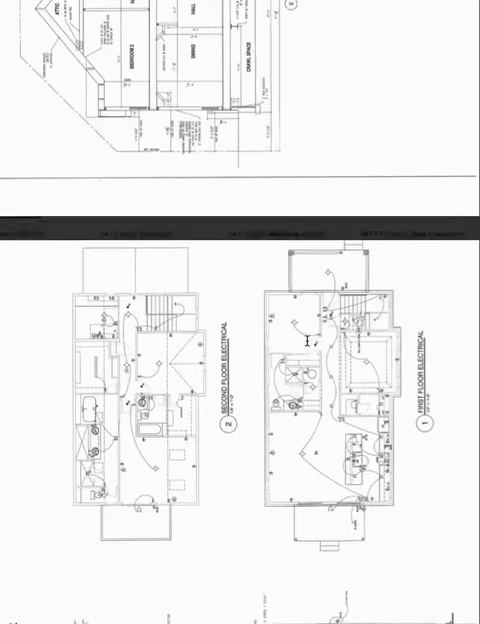
scroll("down", 3)
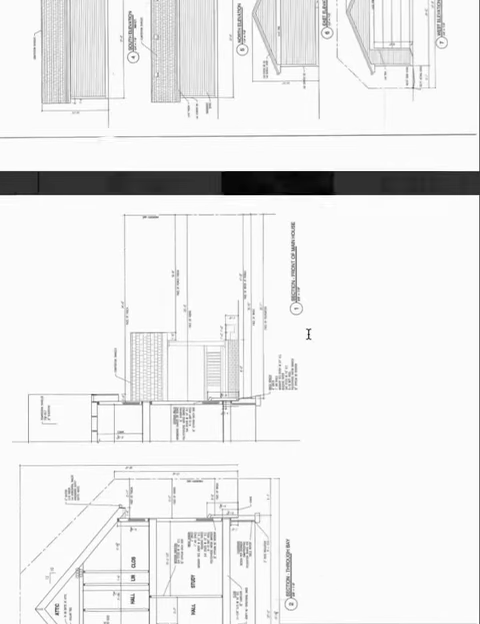